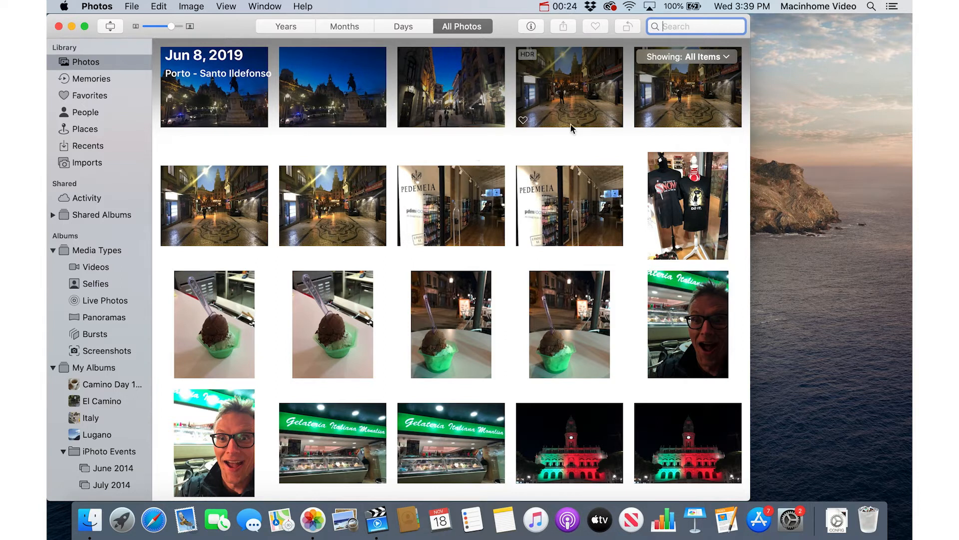
Search the library for dog, then puppy, food and beach, and clear the search
{"action": "type", "text": "dog"}
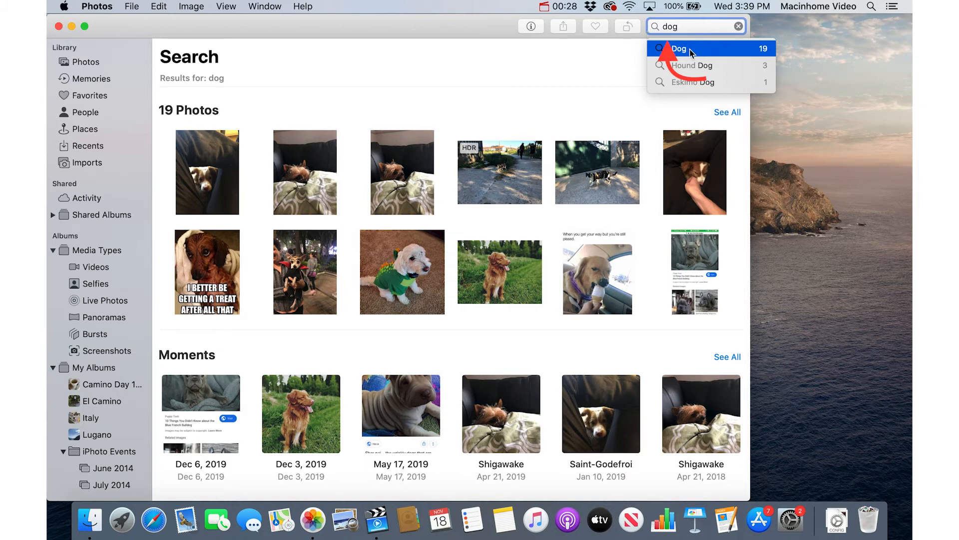
{"action": "left_click", "coordinate": [679, 48]}
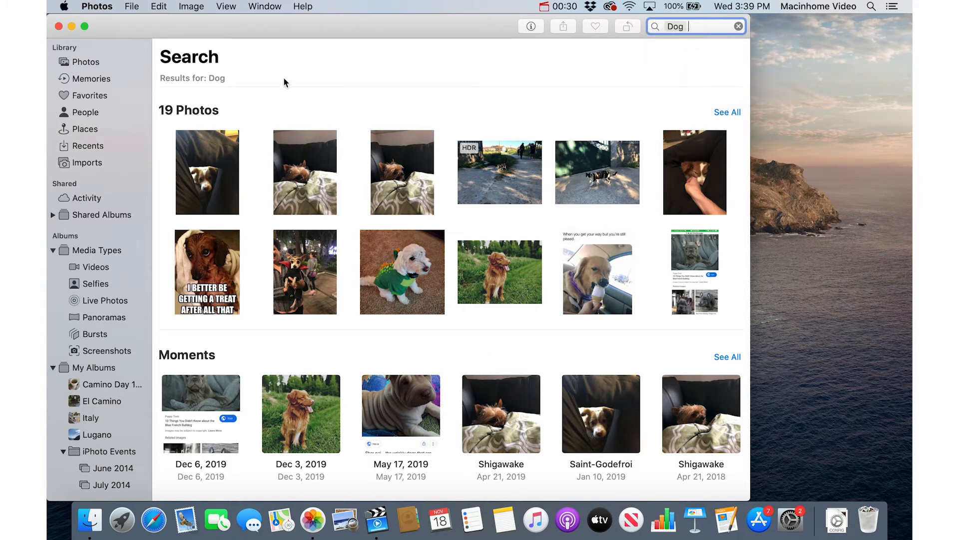
{"action": "mouse_move", "coordinate": [703, 134]}
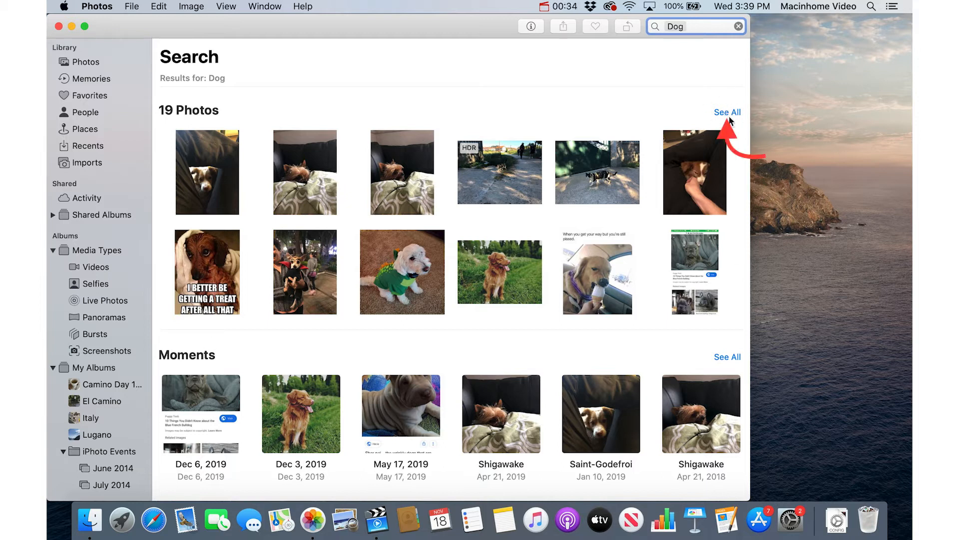
{"action": "mouse_move", "coordinate": [605, 180]}
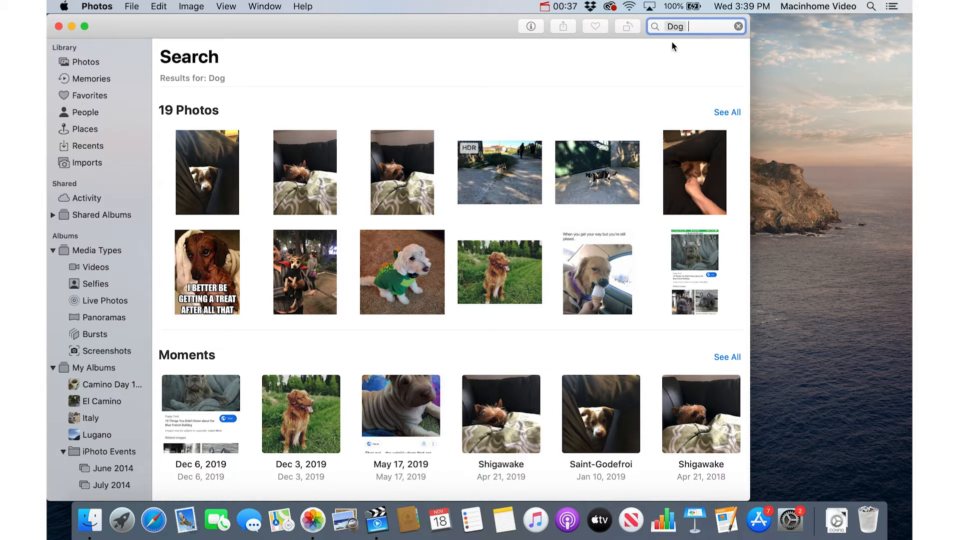
{"action": "type", "text": "puppy"}
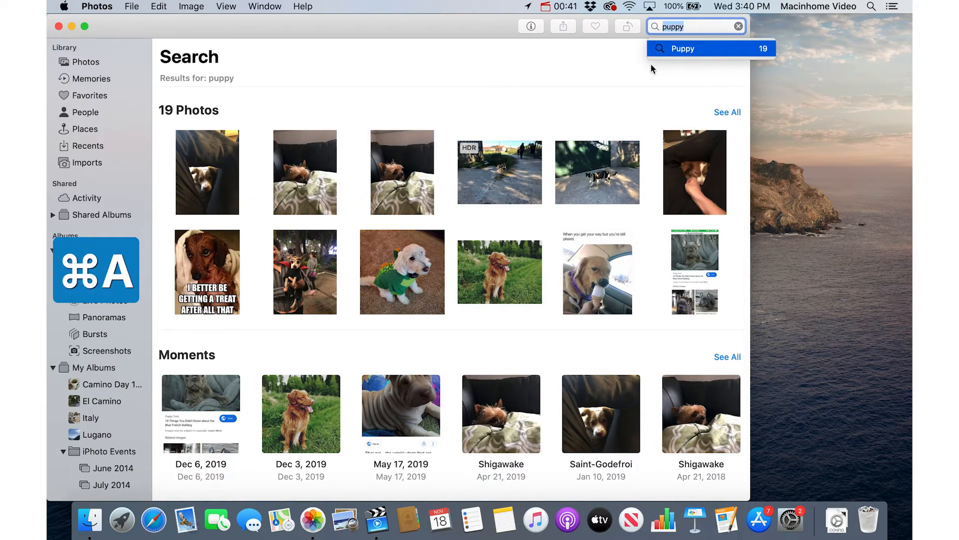
{"action": "type", "text": "food"}
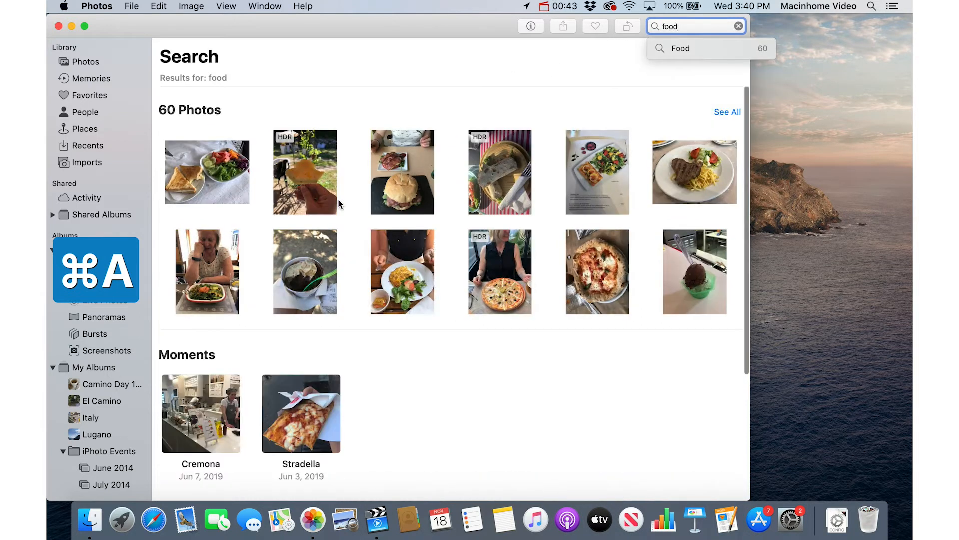
{"action": "type", "text": "beach"}
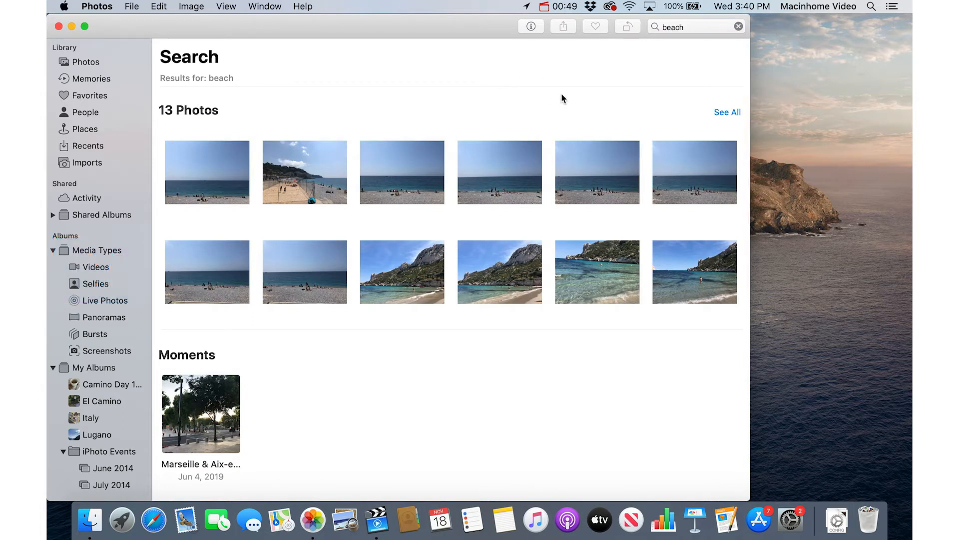
{"action": "mouse_move", "coordinate": [607, 92]}
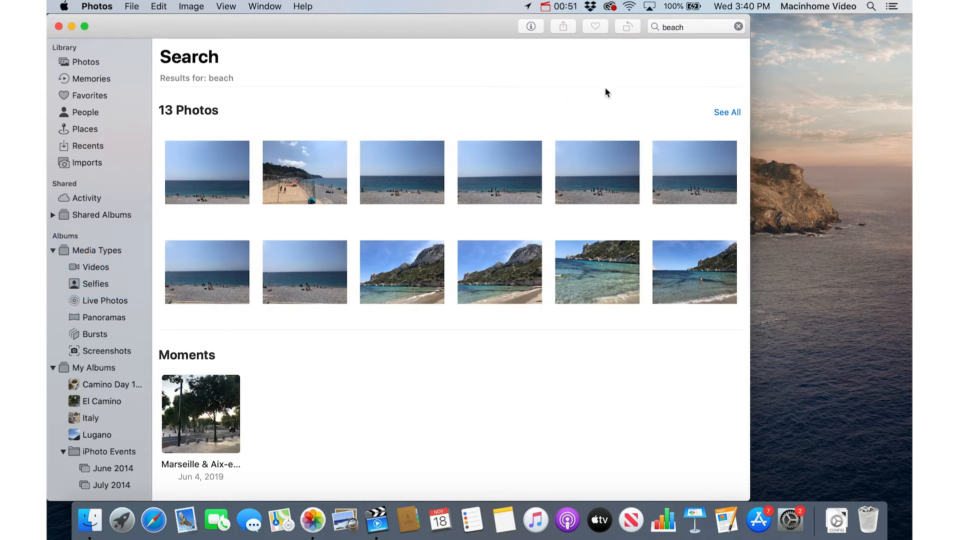
{"action": "mouse_move", "coordinate": [557, 103]}
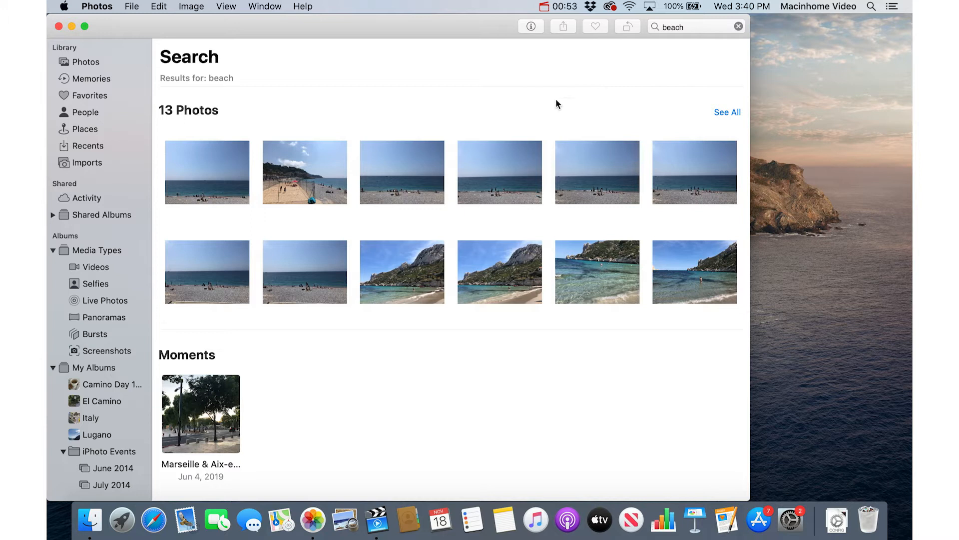
{"action": "left_click", "coordinate": [692, 27]}
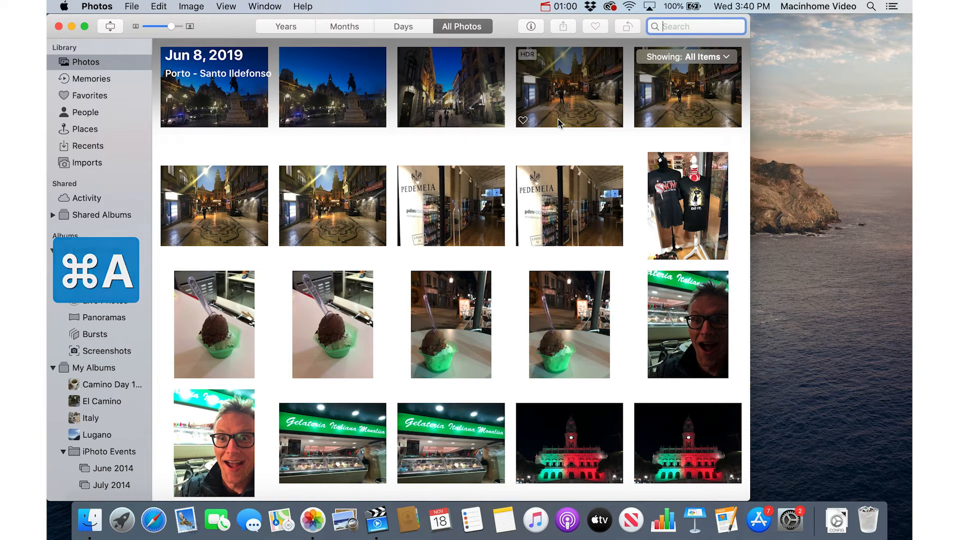
Search for 2019 photos, then narrow the search to May 2019
{"action": "type", "text": "2019"}
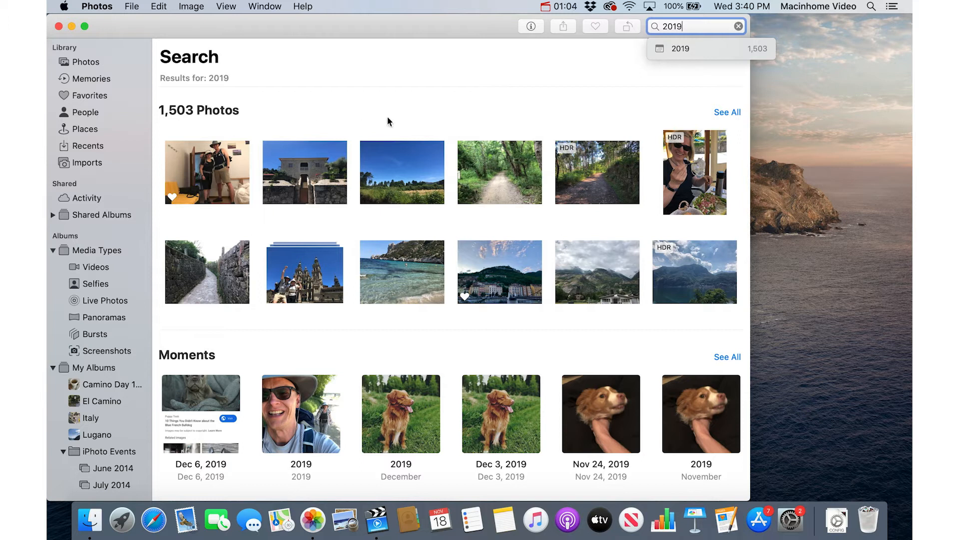
{"action": "key", "text": "cmd+a"}
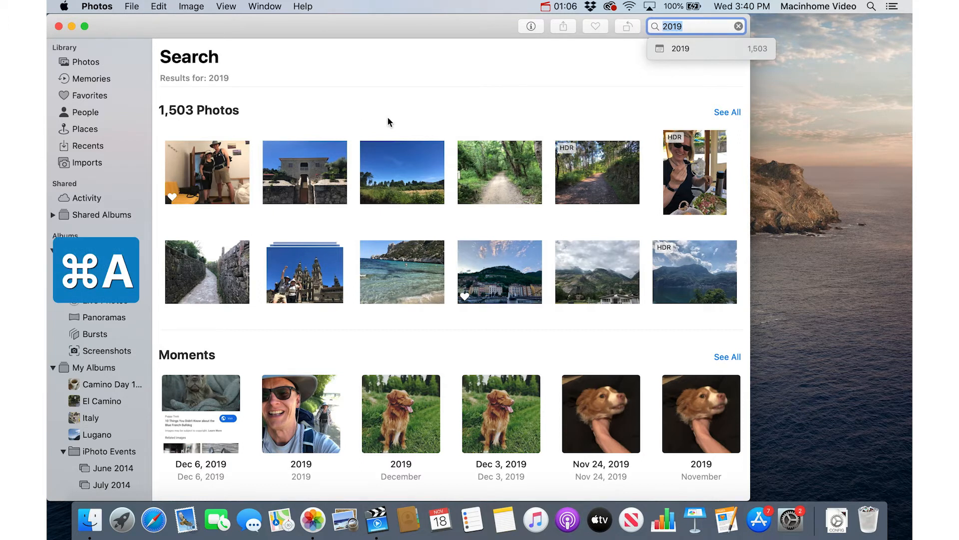
{"action": "type", "text": "may"}
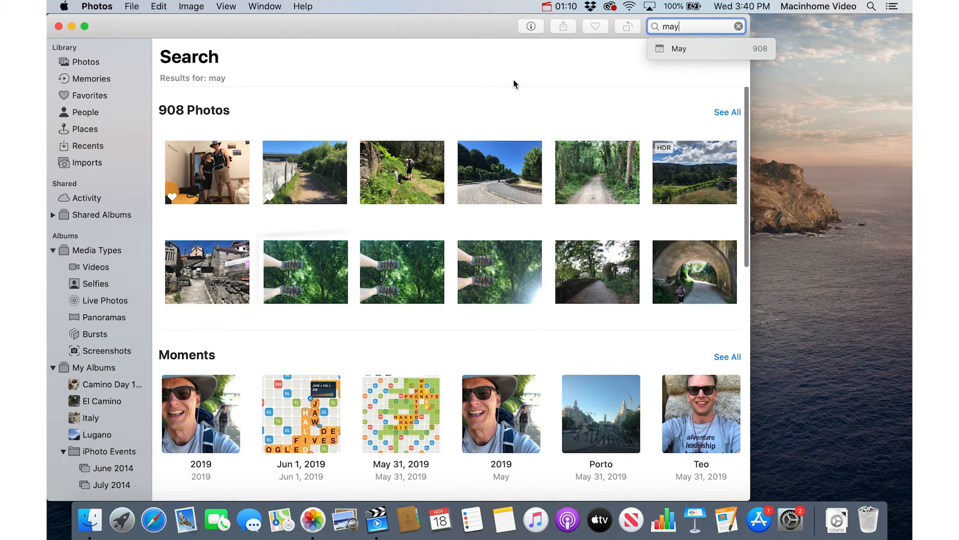
{"action": "key", "text": "cmd+a"}
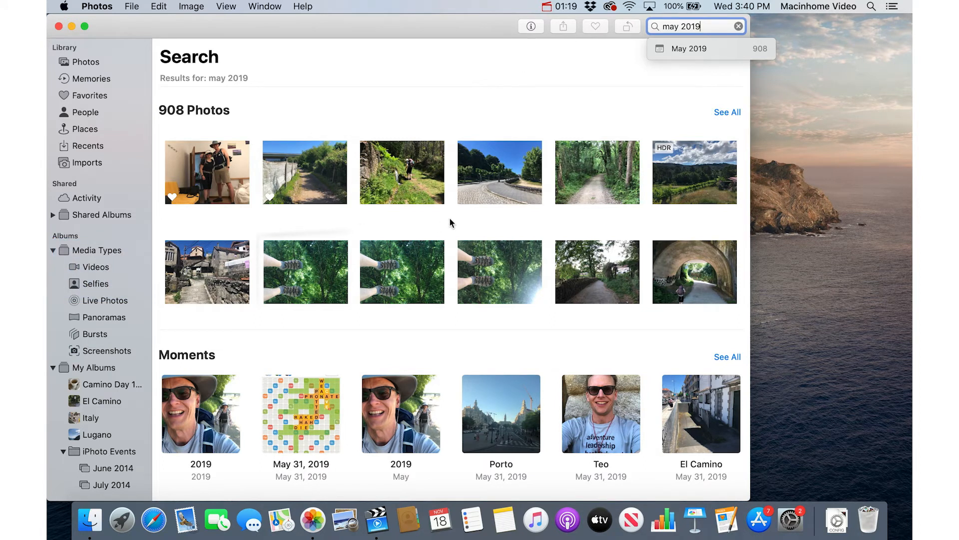
{"action": "key", "text": "cmd+a"}
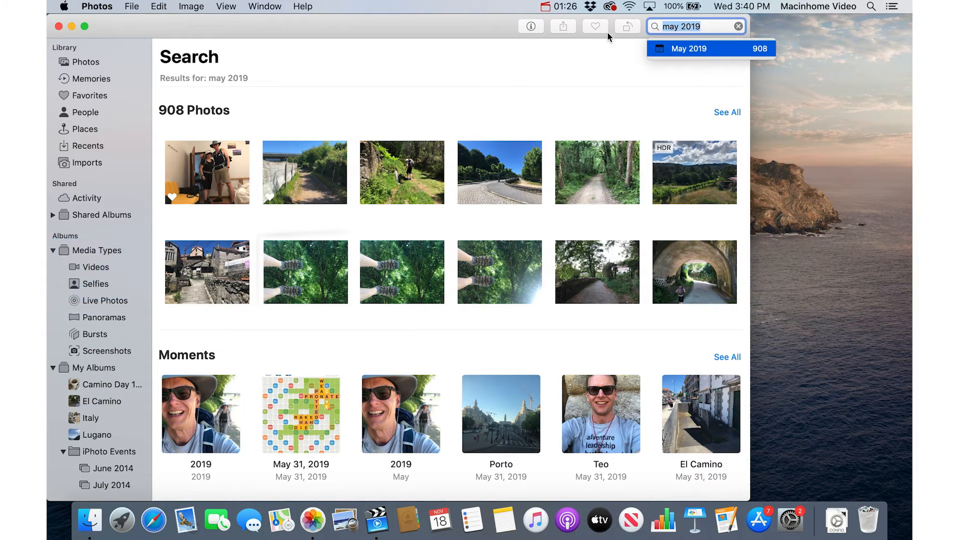
{"action": "mouse_move", "coordinate": [595, 26]}
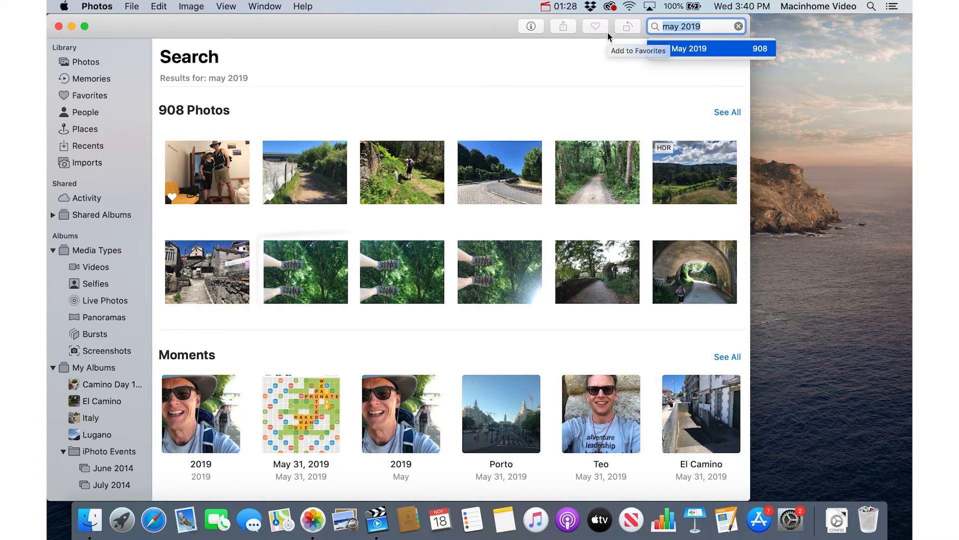
Combine the Dog and April search terms to narrow results to 4 photos
{"action": "type", "text": "dog"}
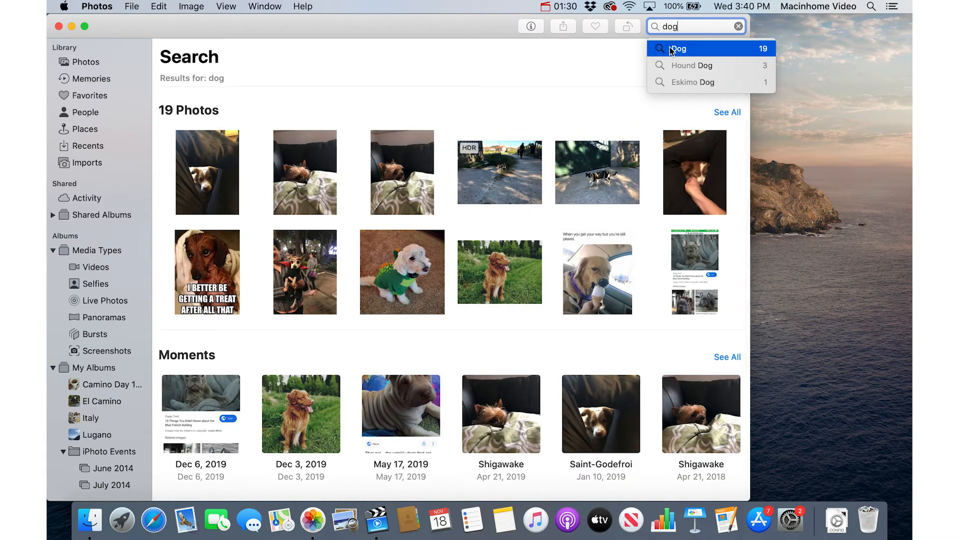
{"action": "left_click", "coordinate": [677, 48]}
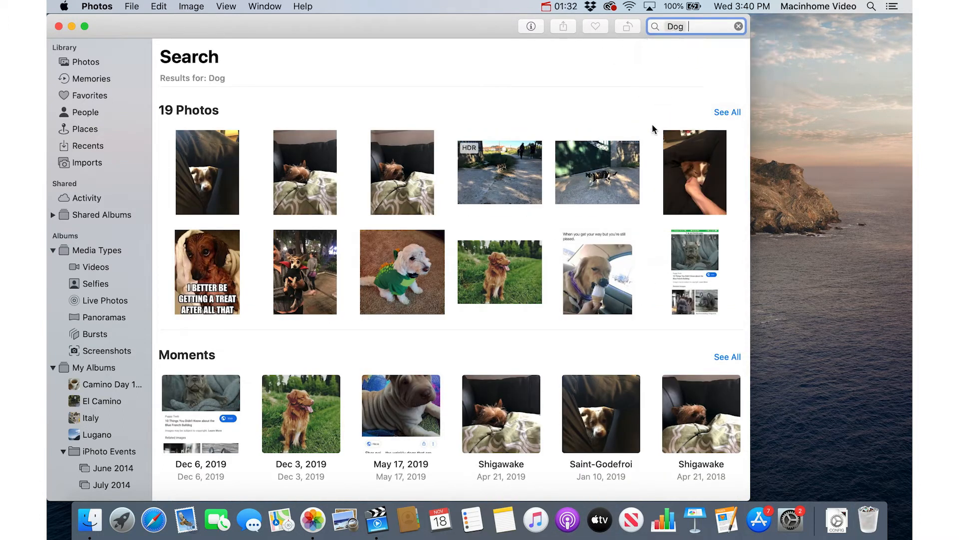
{"action": "type", "text": "april"}
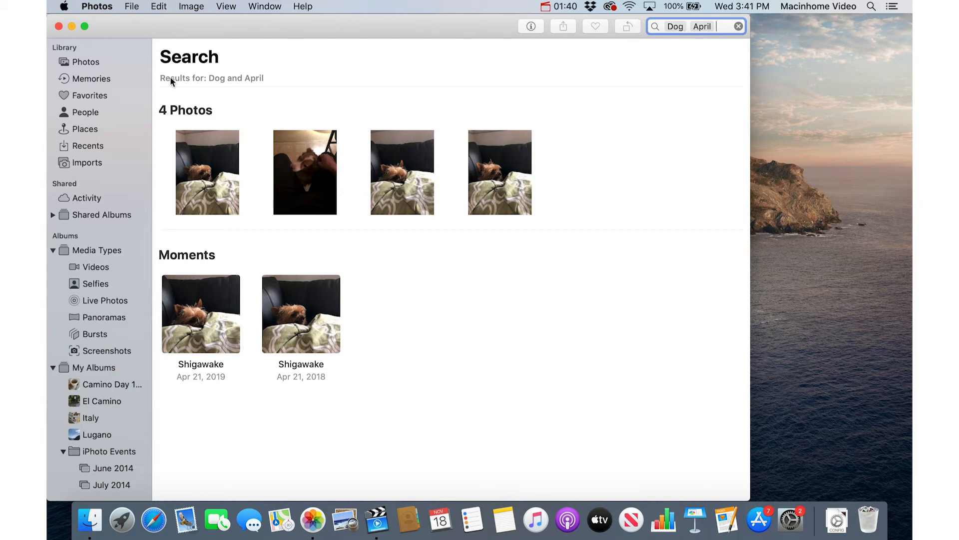
{"action": "mouse_move", "coordinate": [540, 176]}
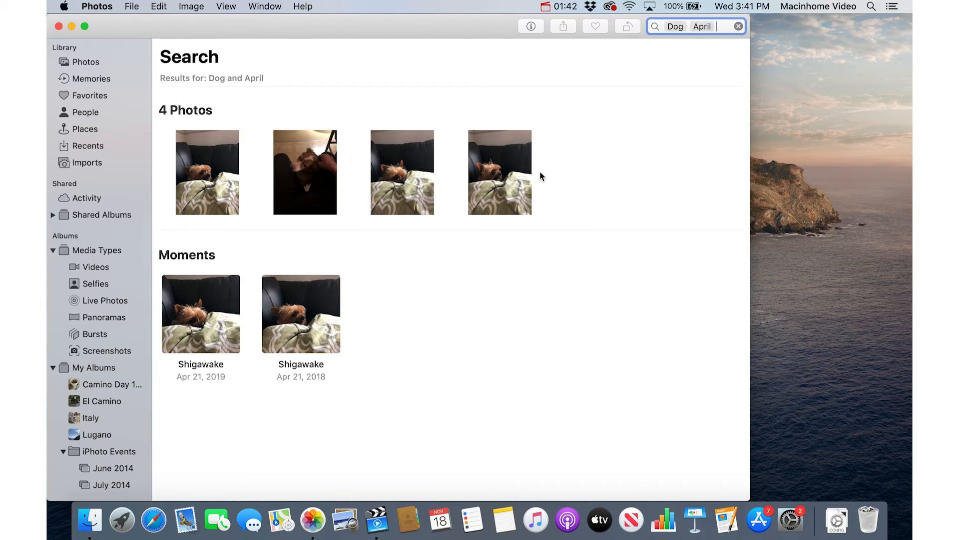
{"action": "mouse_move", "coordinate": [640, 164]}
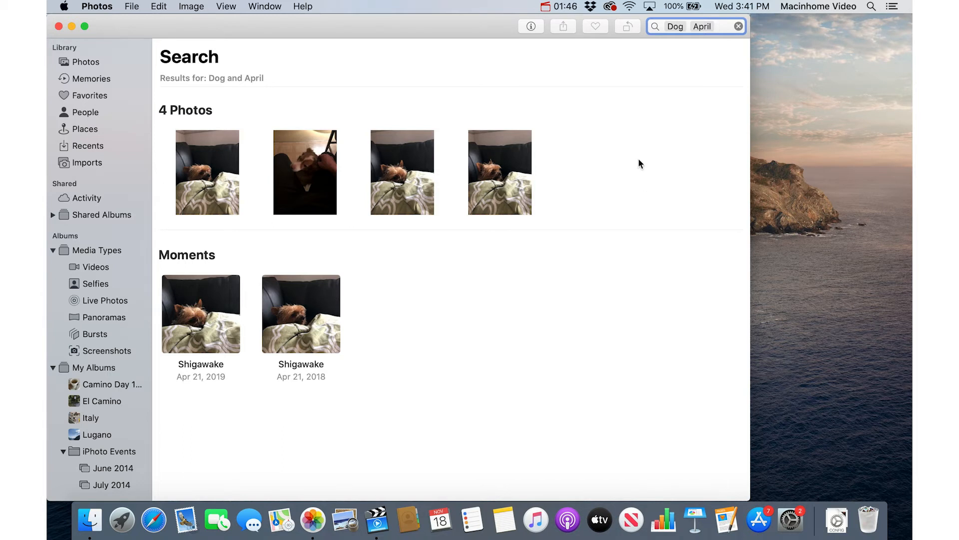
{"action": "mouse_move", "coordinate": [551, 184]}
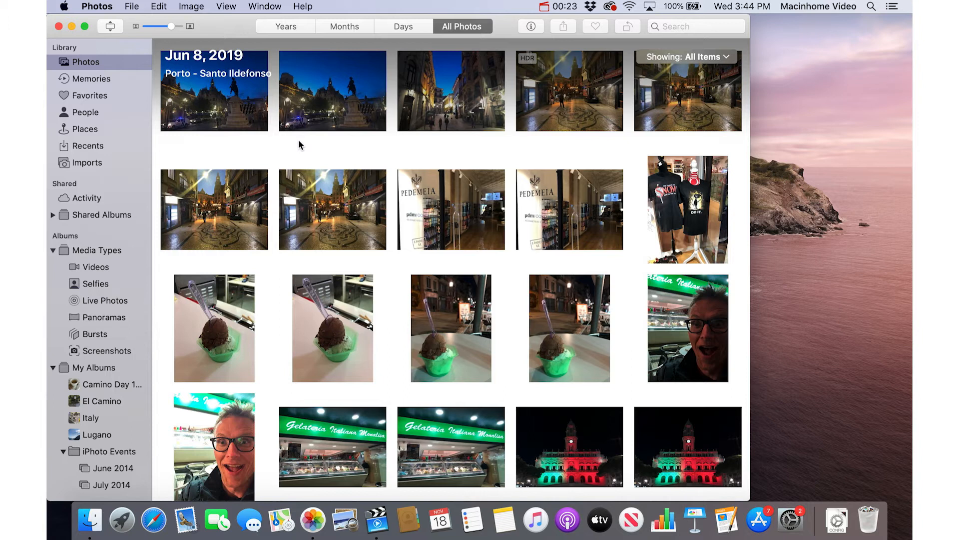
{"action": "mouse_move", "coordinate": [373, 153]}
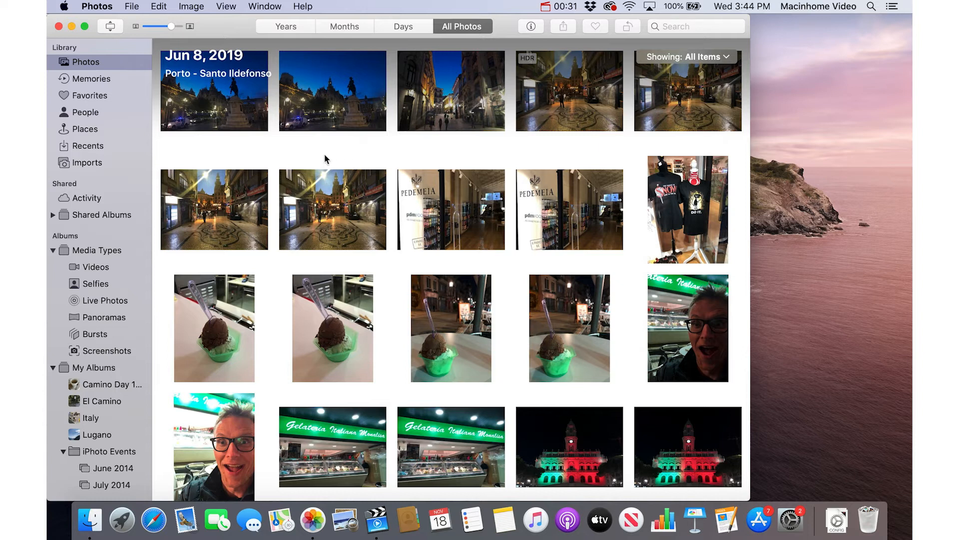
{"action": "mouse_move", "coordinate": [260, 170]}
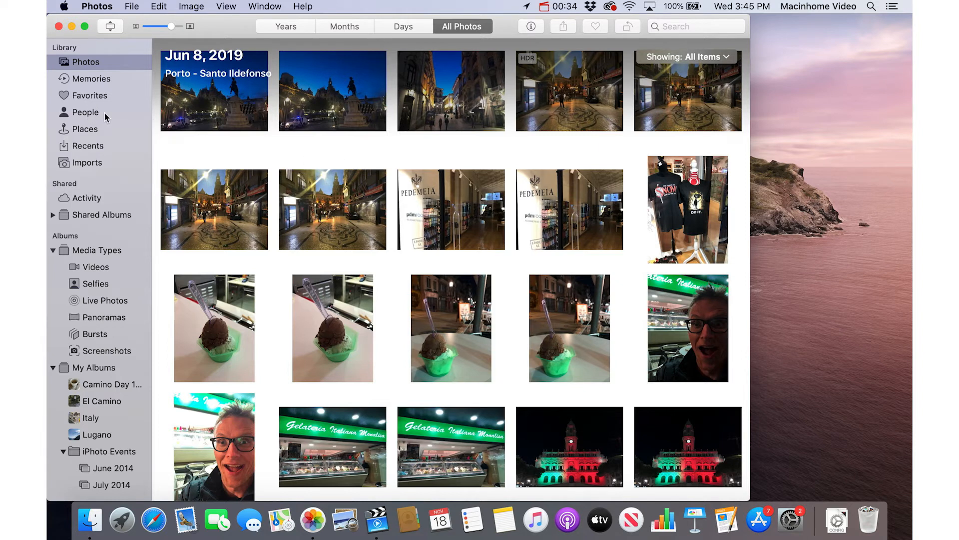
Open the People album listing Mom and Lucas
{"action": "left_click", "coordinate": [85, 112]}
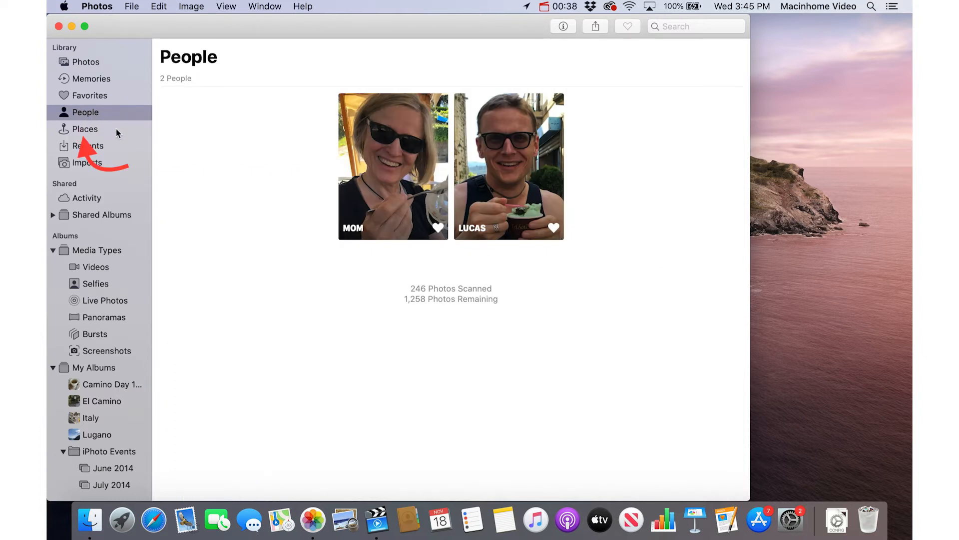
Browse the Places world map toward Europe and a location's photos, then return to all photos
{"action": "left_click", "coordinate": [84, 129]}
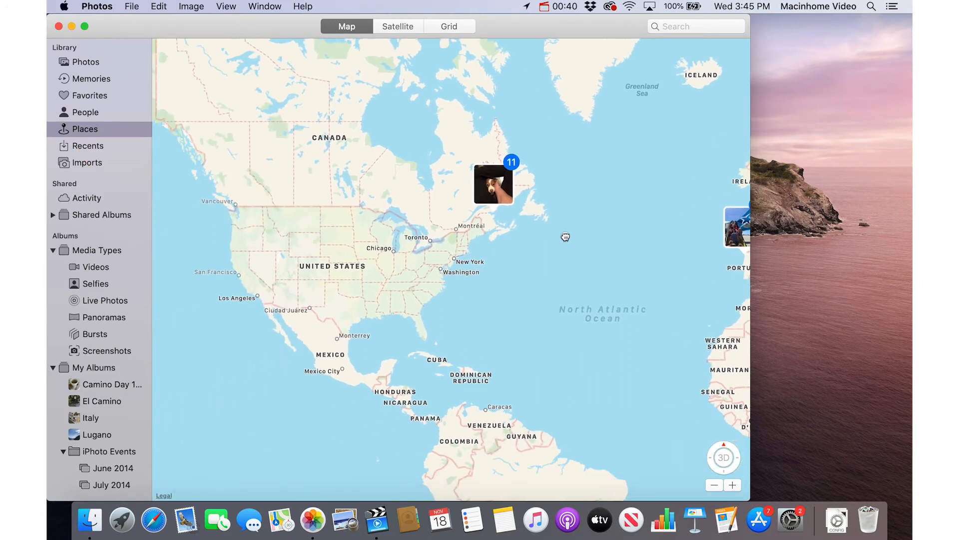
{"action": "left_click_drag", "start_coordinate": [567, 236], "coordinate": [411, 243]}
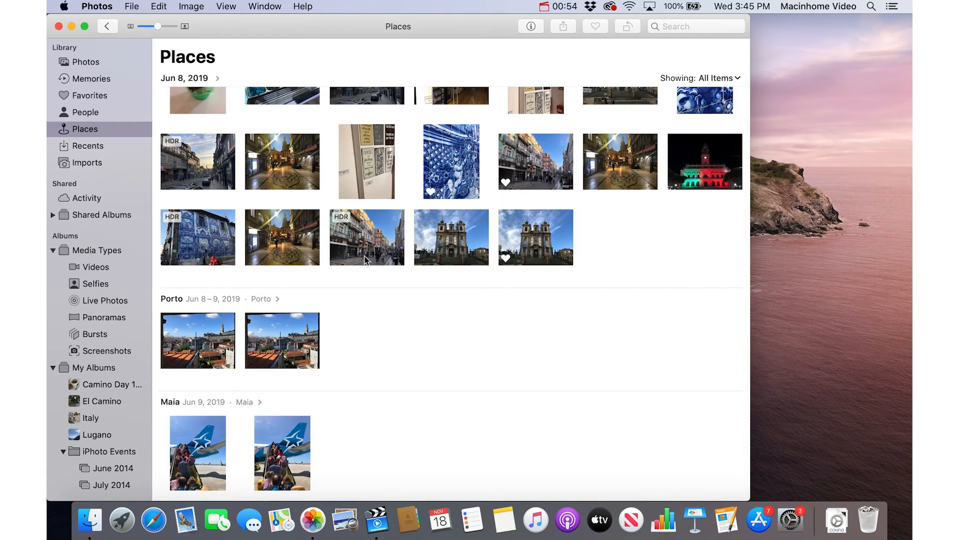
{"action": "left_click", "coordinate": [346, 26]}
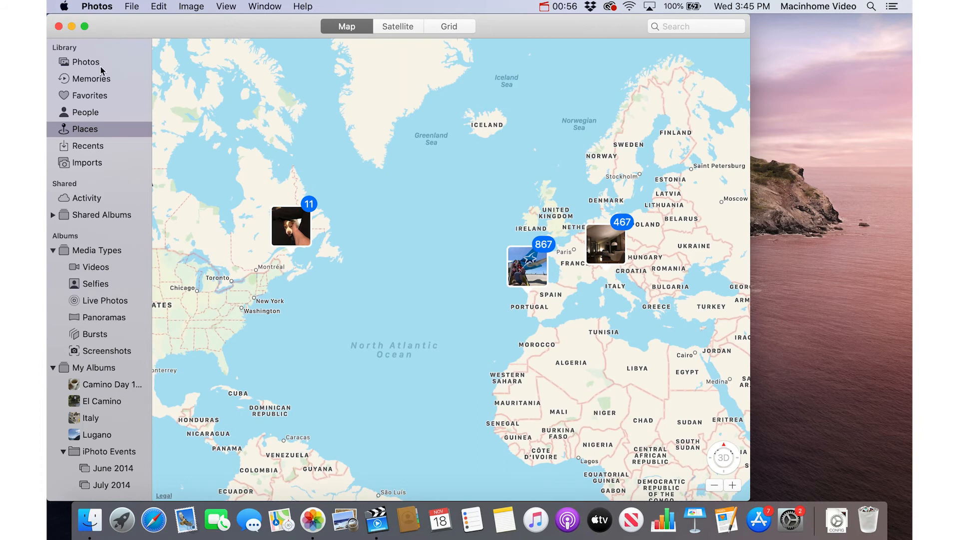
{"action": "left_click", "coordinate": [85, 61]}
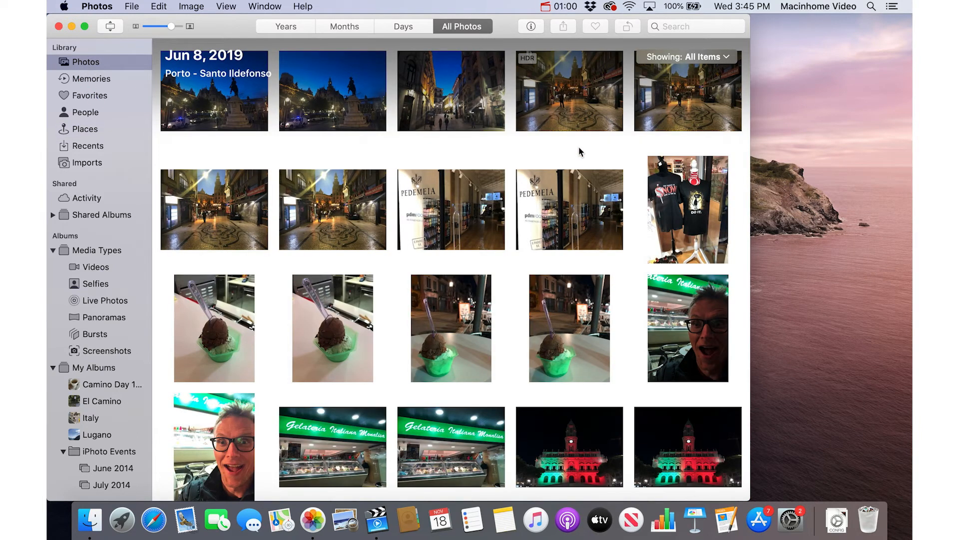
{"action": "left_click", "coordinate": [695, 27]}
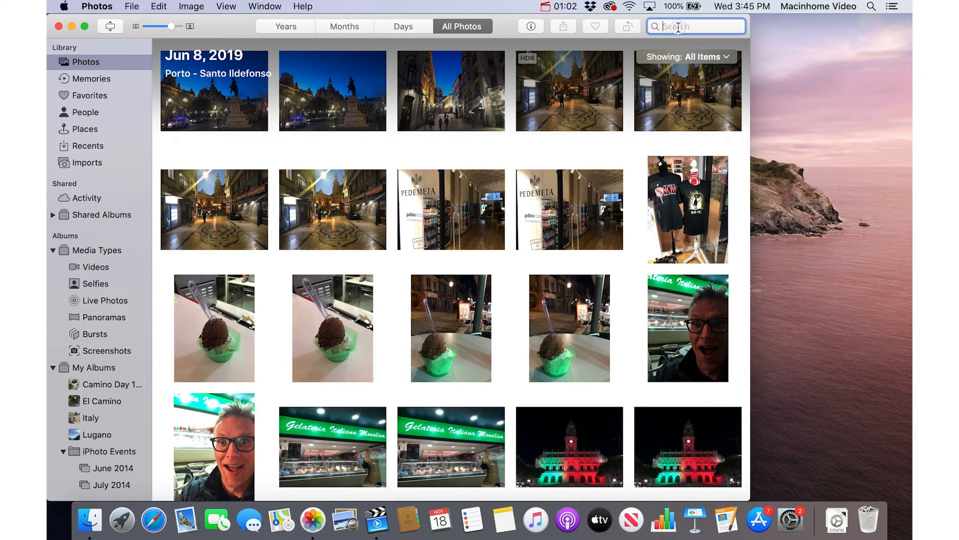
{"action": "type", "text": "lucas"}
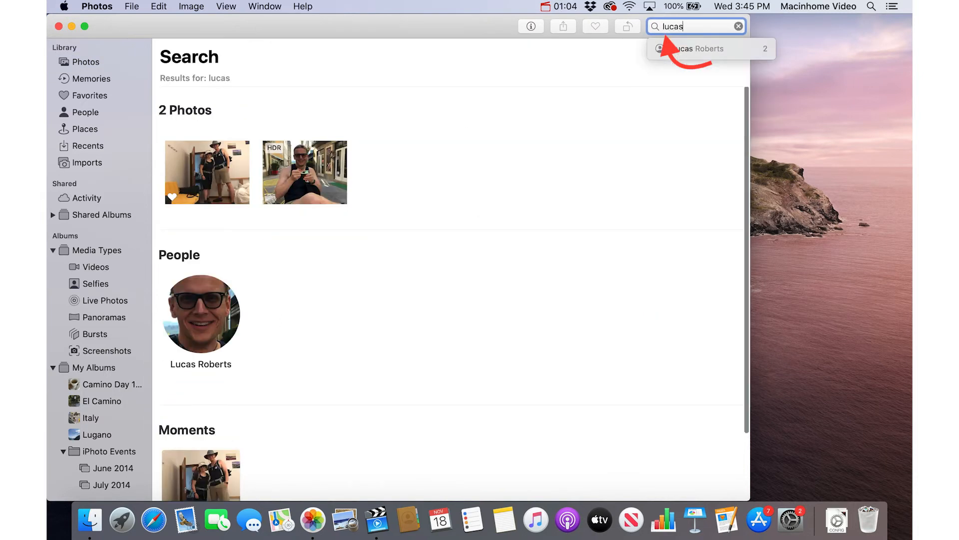
{"action": "left_click", "coordinate": [694, 48]}
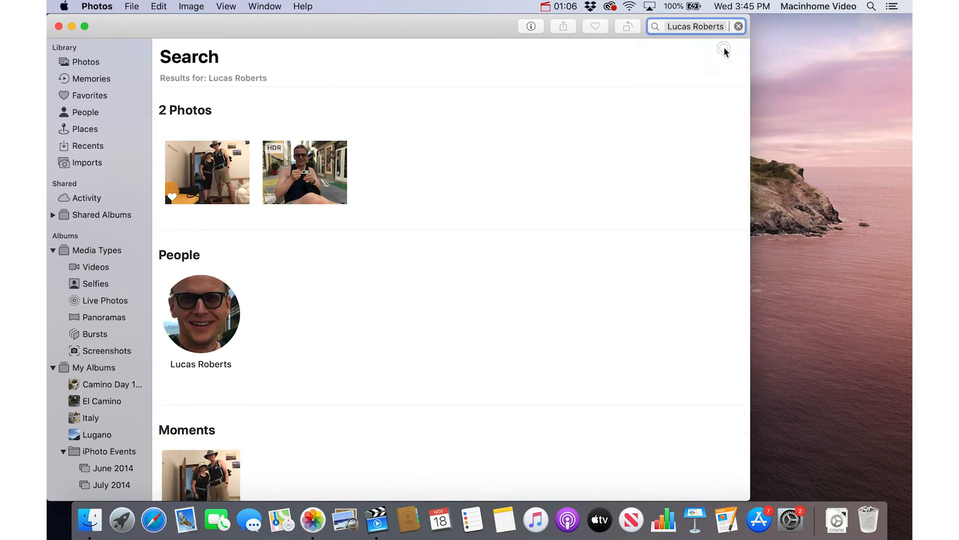
{"action": "type", "text": "portugal"}
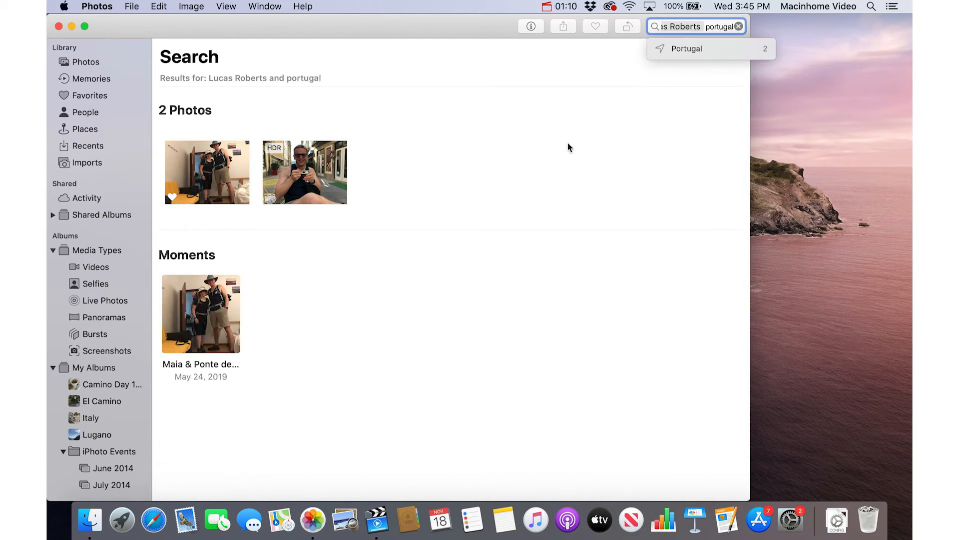
{"action": "left_click", "coordinate": [686, 49]}
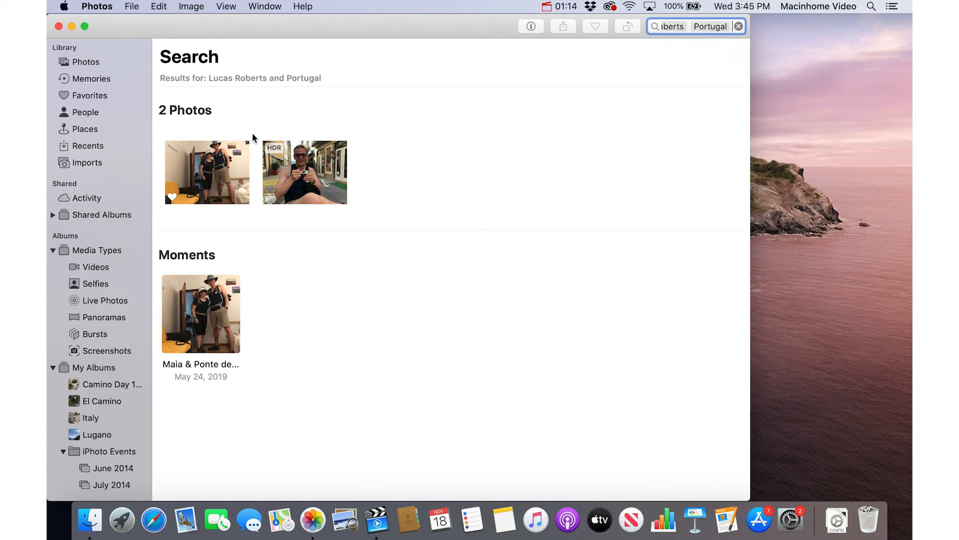
{"action": "mouse_move", "coordinate": [218, 164]}
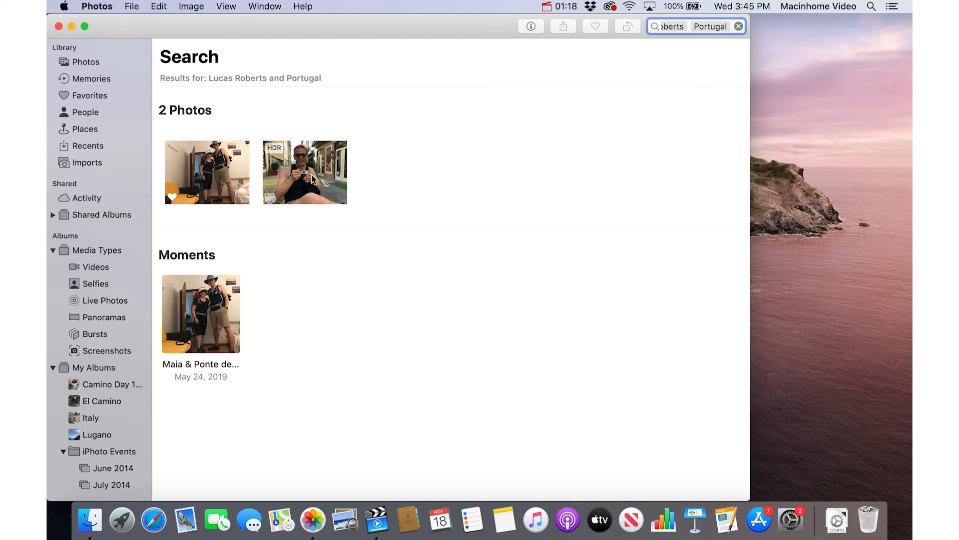
{"action": "mouse_move", "coordinate": [381, 165]}
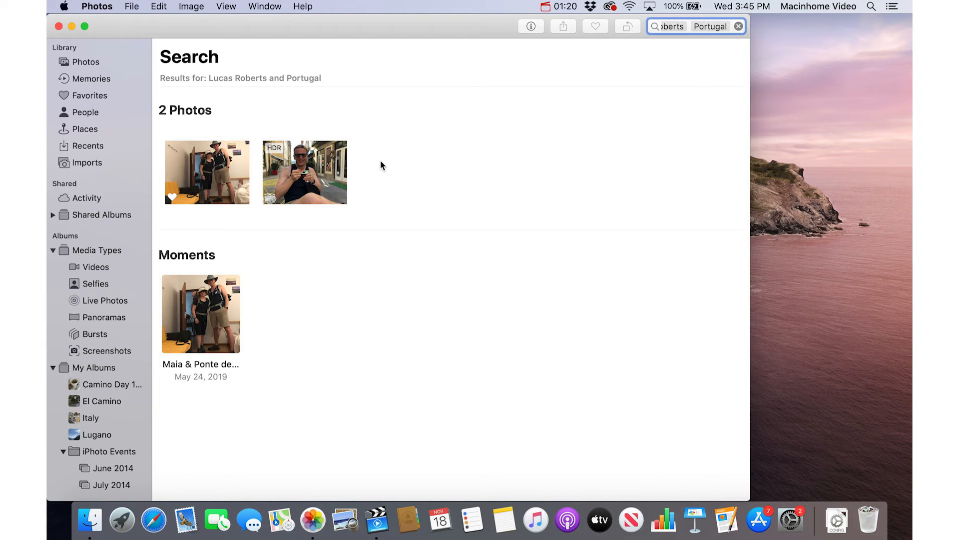
{"action": "mouse_move", "coordinate": [221, 164]}
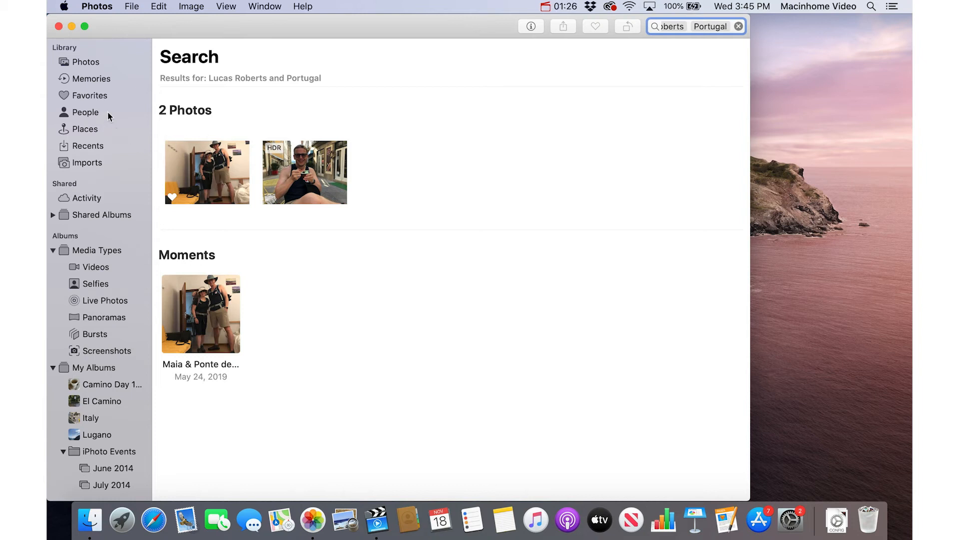
Open Lucas's People page and scroll to his places map and related memory
{"action": "left_click", "coordinate": [86, 112]}
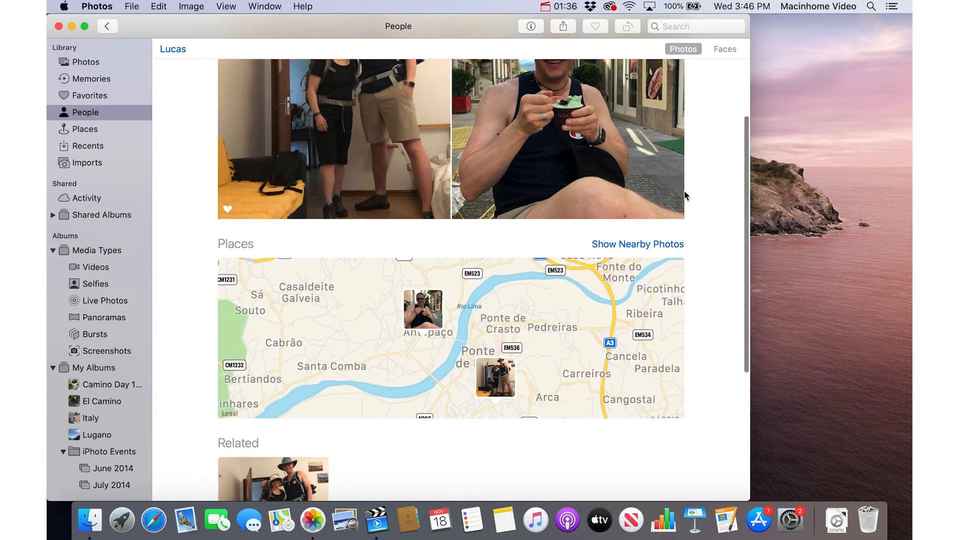
{"action": "scroll", "scroll_direction": "down", "scroll_amount": 3}
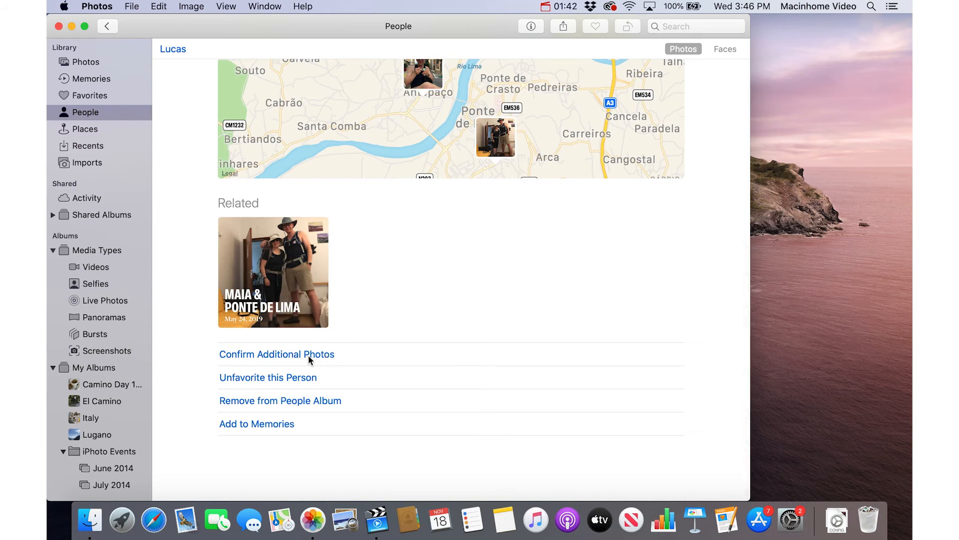
{"action": "mouse_move", "coordinate": [100, 65]}
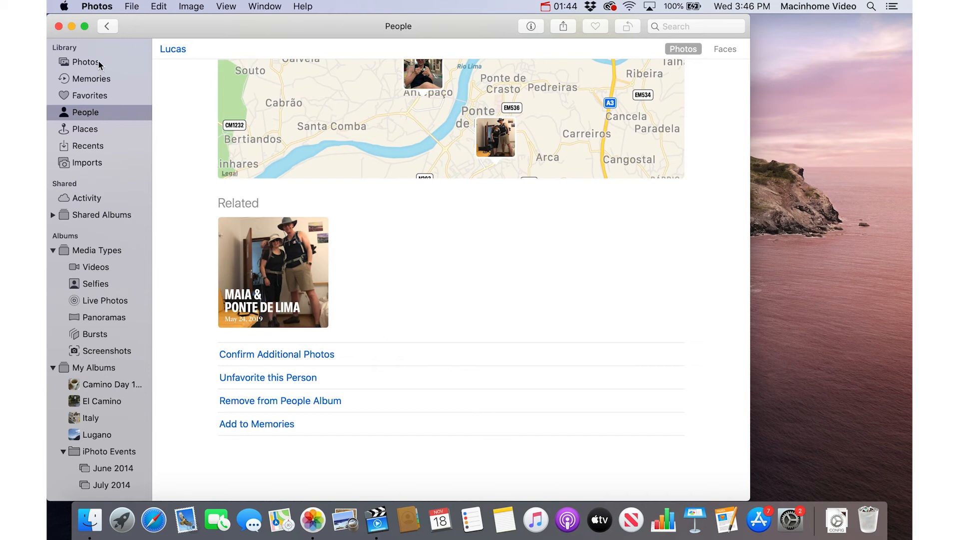
Check the shop interior photo's Info for its Porto, Portugal location, then close it
{"action": "left_click", "coordinate": [85, 62]}
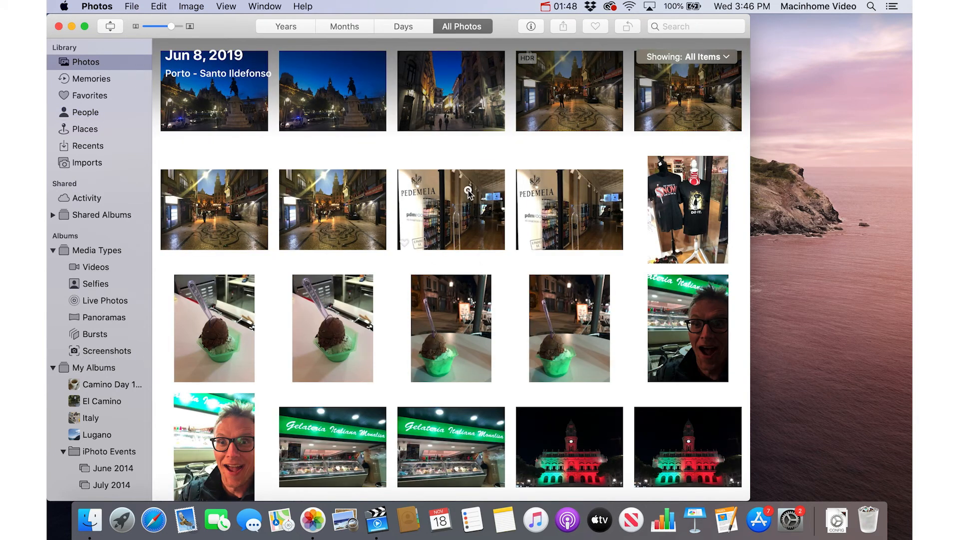
{"action": "left_click", "coordinate": [451, 209]}
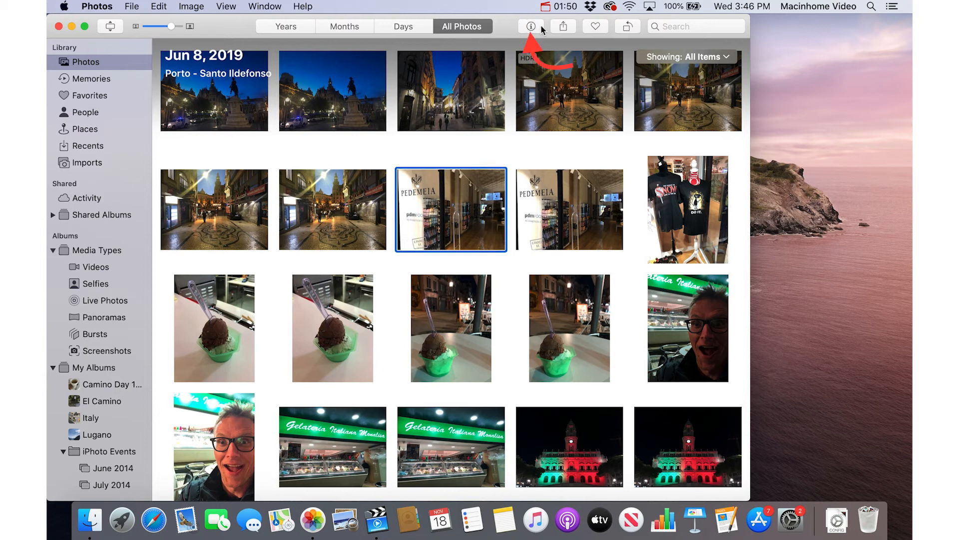
{"action": "mouse_move", "coordinate": [530, 26]}
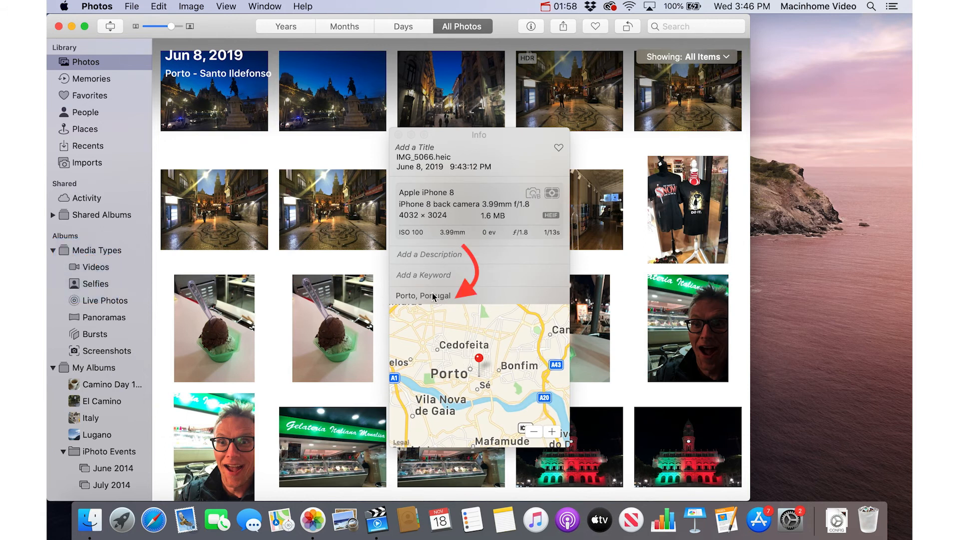
{"action": "double_click", "coordinate": [423, 296]}
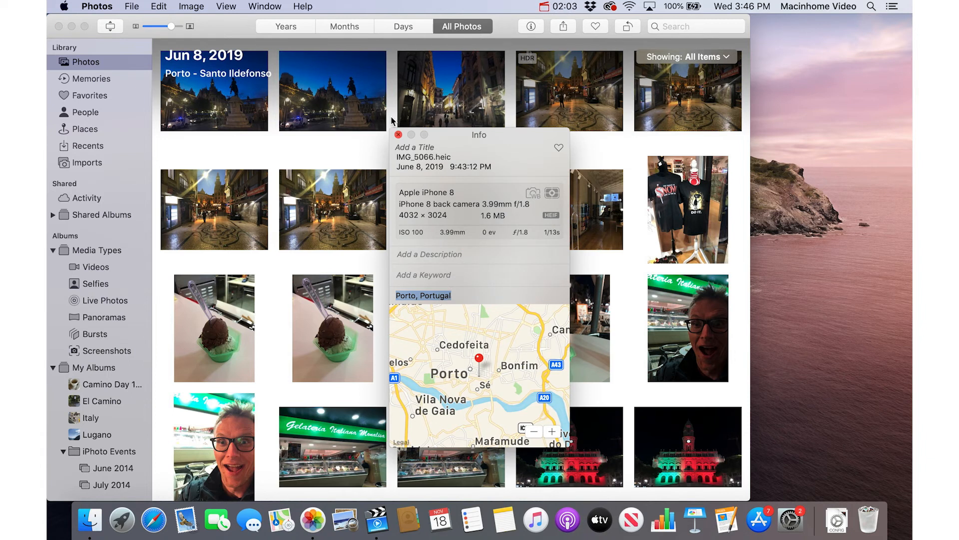
{"action": "left_click", "coordinate": [398, 134]}
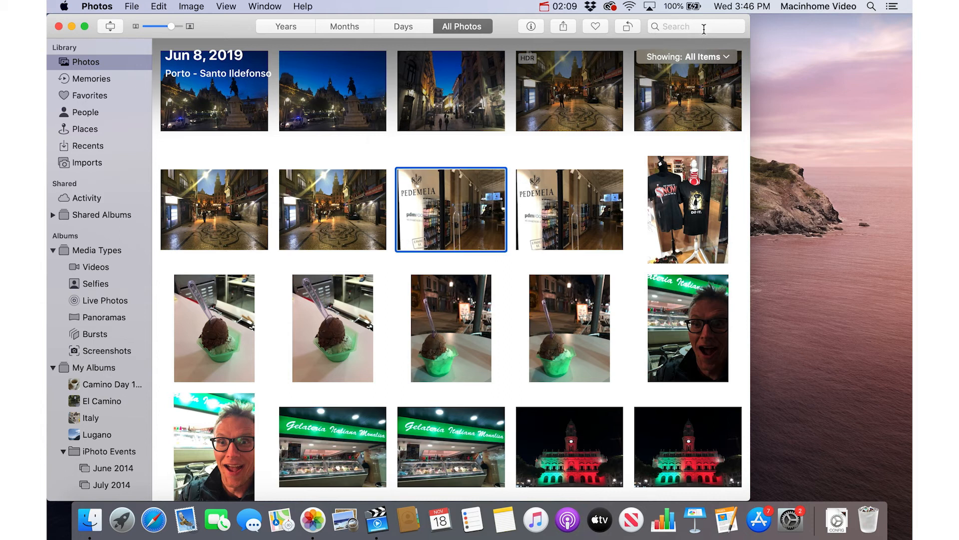
{"action": "left_click", "coordinate": [392, 158]}
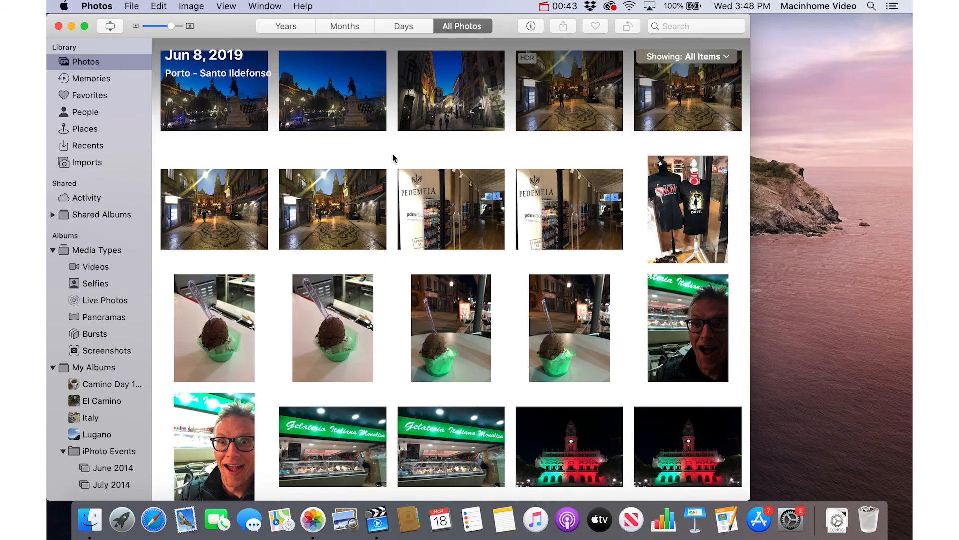
{"action": "mouse_move", "coordinate": [421, 156]}
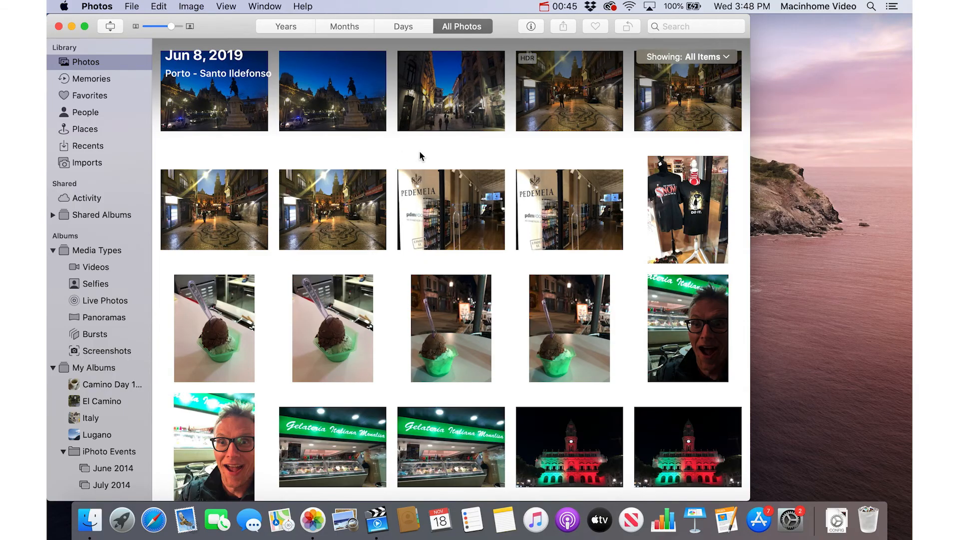
{"action": "left_click", "coordinate": [264, 7]}
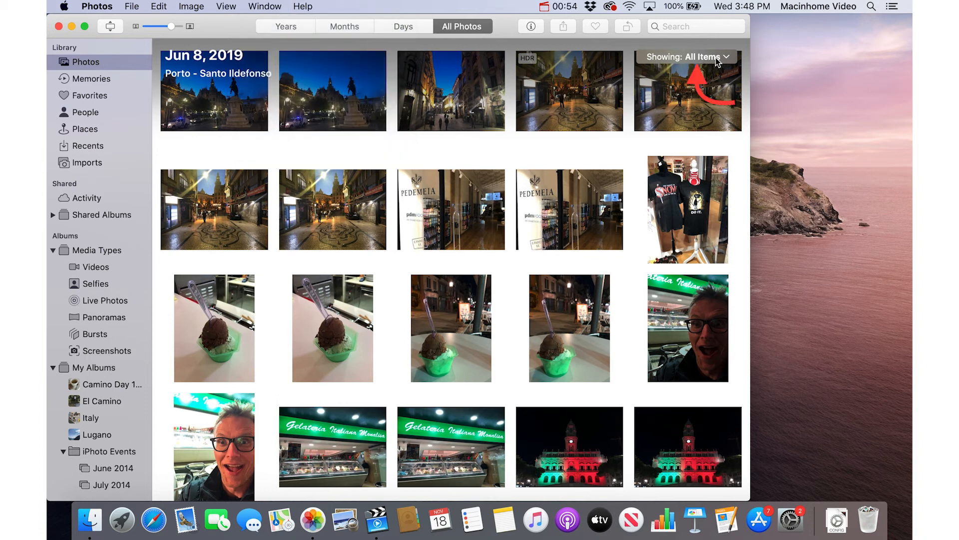
{"action": "left_click", "coordinate": [687, 56]}
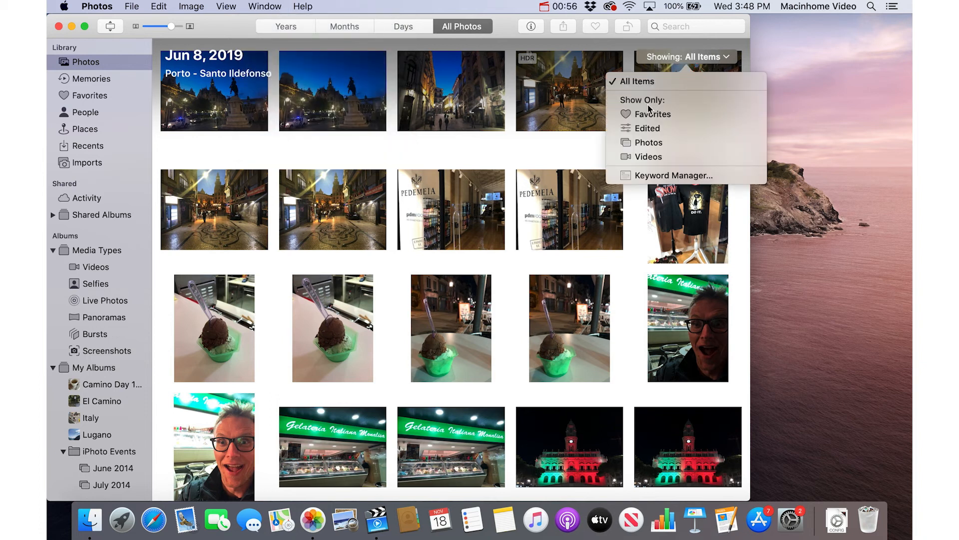
{"action": "mouse_move", "coordinate": [649, 132]}
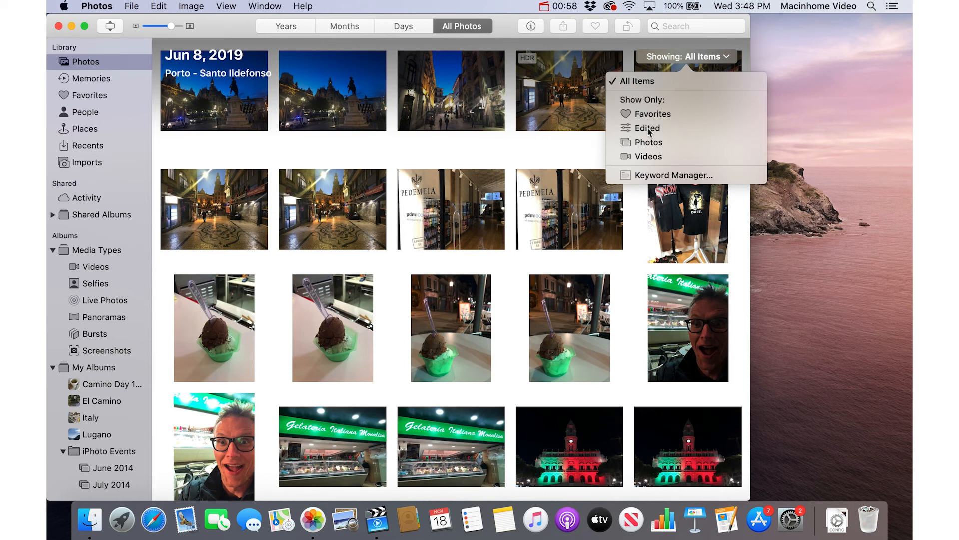
{"action": "mouse_move", "coordinate": [633, 160]}
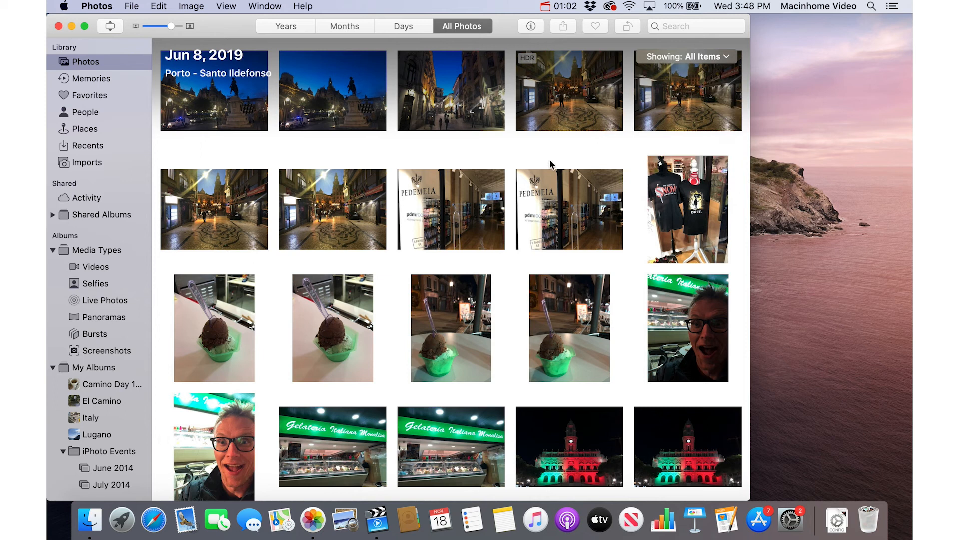
Start a new smart album with a 'Camera Model includes' condition
{"action": "left_click", "coordinate": [131, 6]}
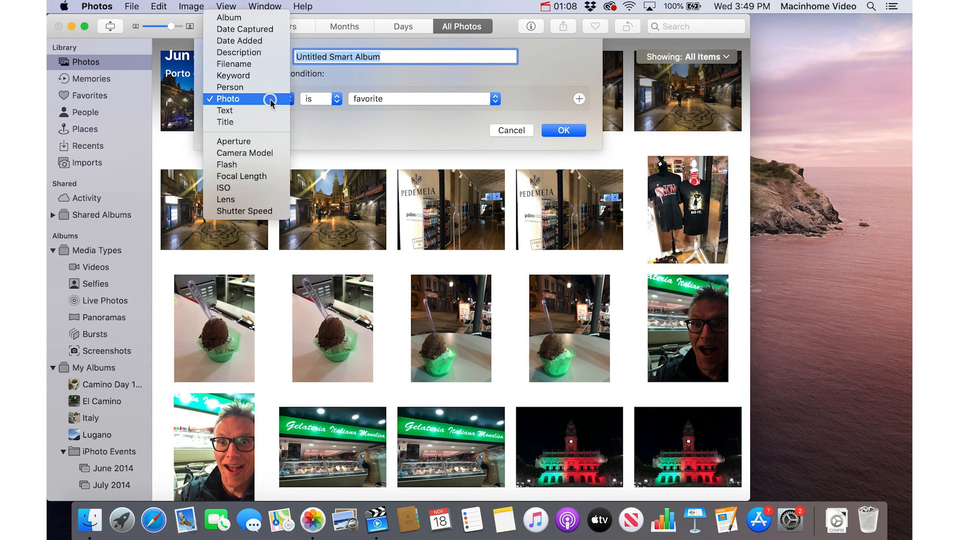
{"action": "mouse_move", "coordinate": [245, 152]}
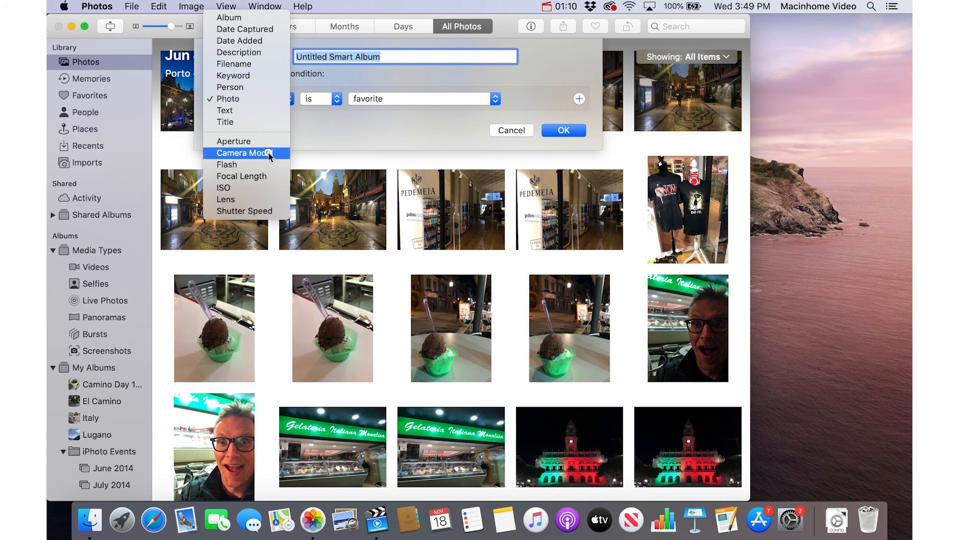
{"action": "left_click", "coordinate": [246, 153]}
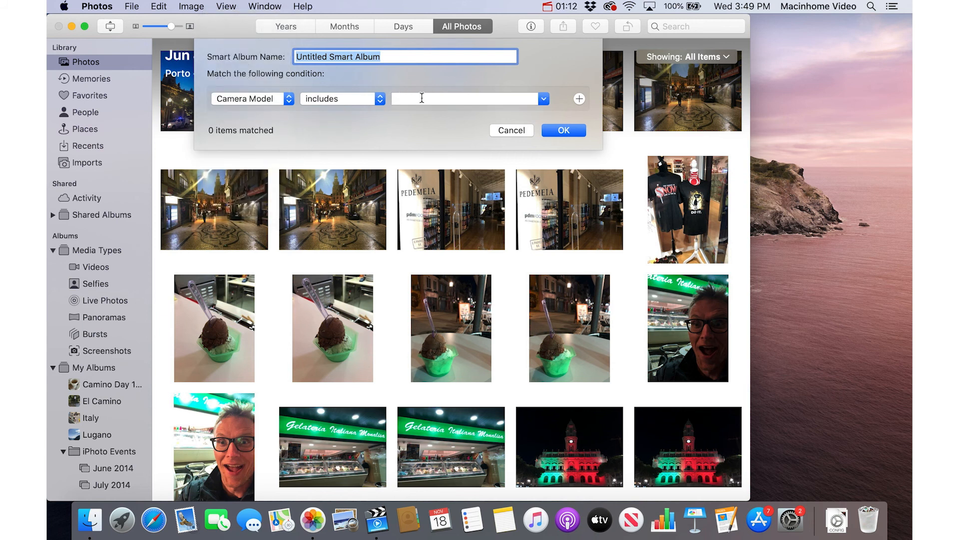
{"action": "left_click", "coordinate": [468, 99]}
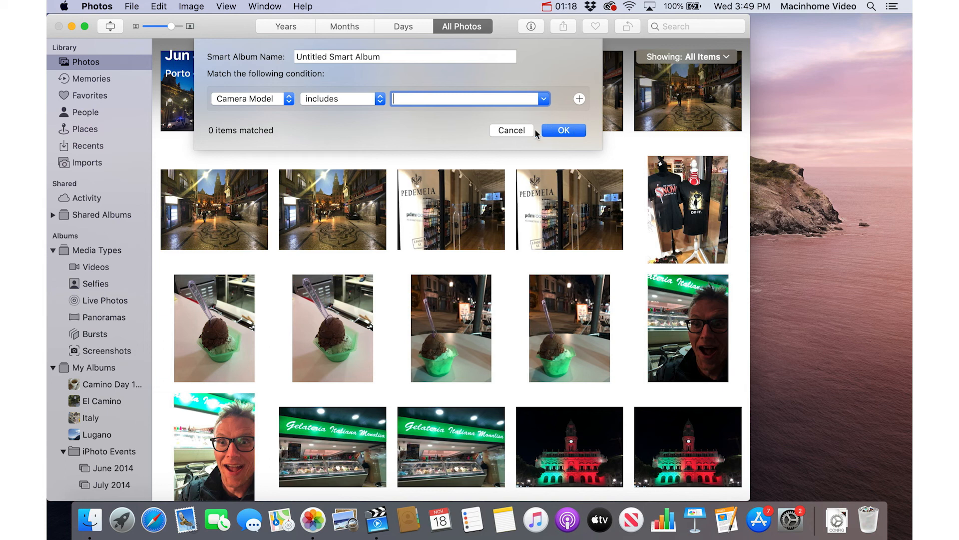
Cancel the new smart album dialog
{"action": "left_click", "coordinate": [512, 129]}
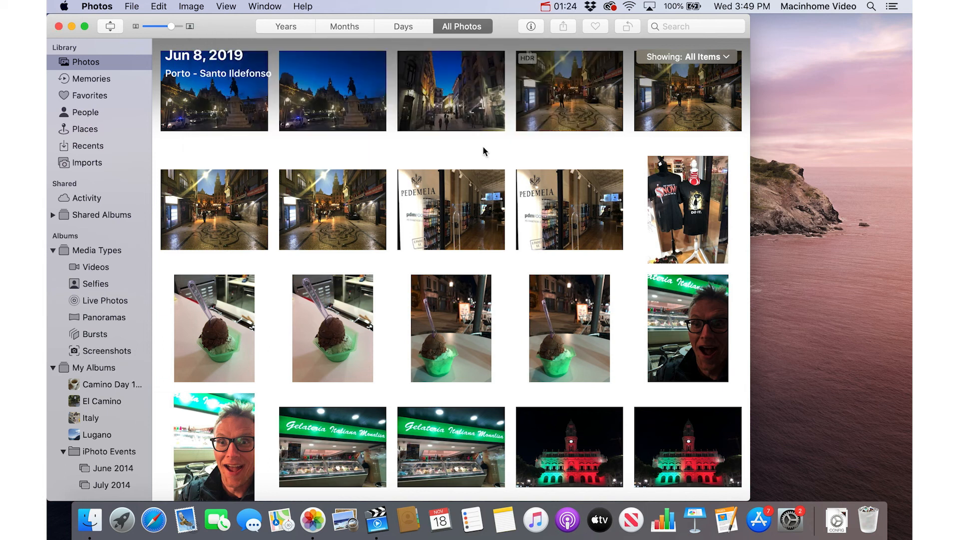
{"action": "mouse_move", "coordinate": [465, 141]}
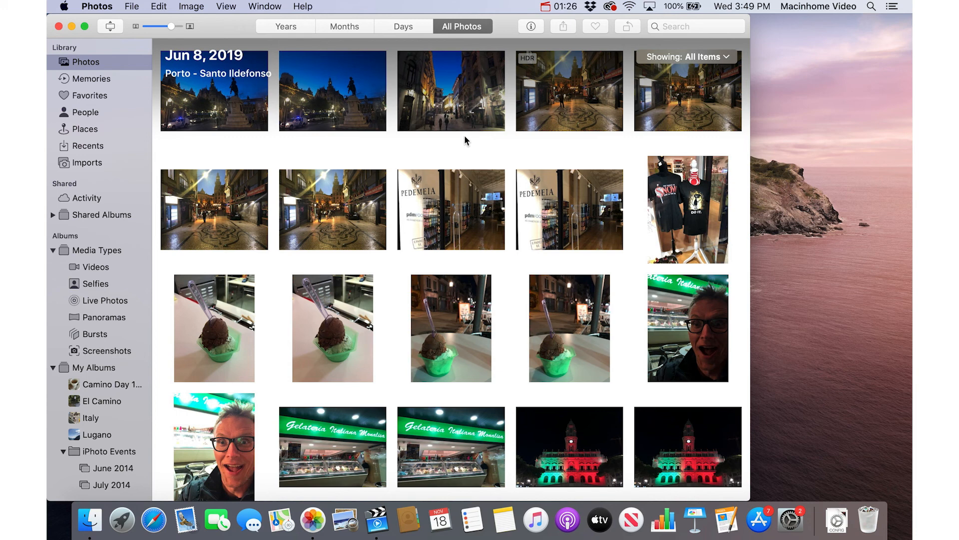